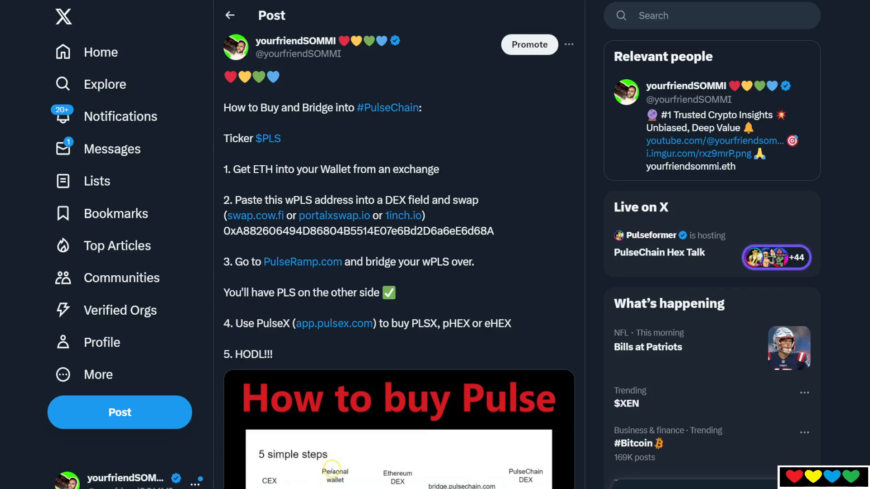
Scroll the X post and view the enlarged How to Buy Pulse infographic, then close it
scroll("down", 3)
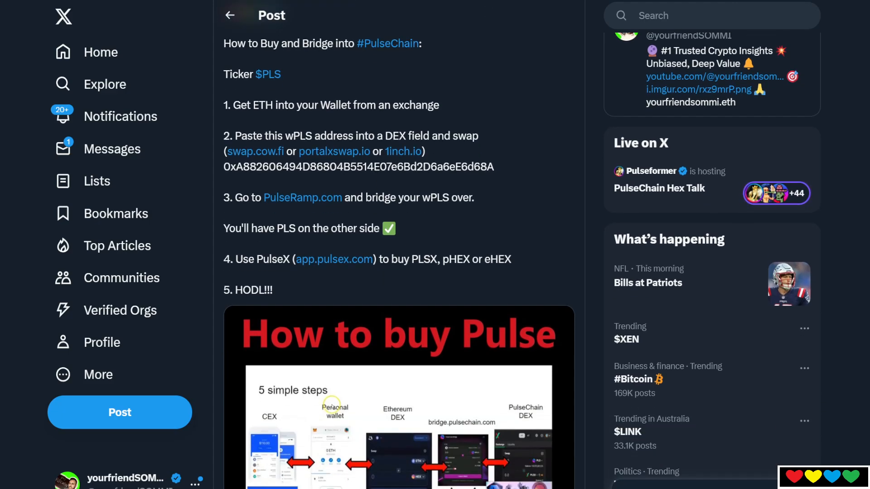
scroll("down", 3)
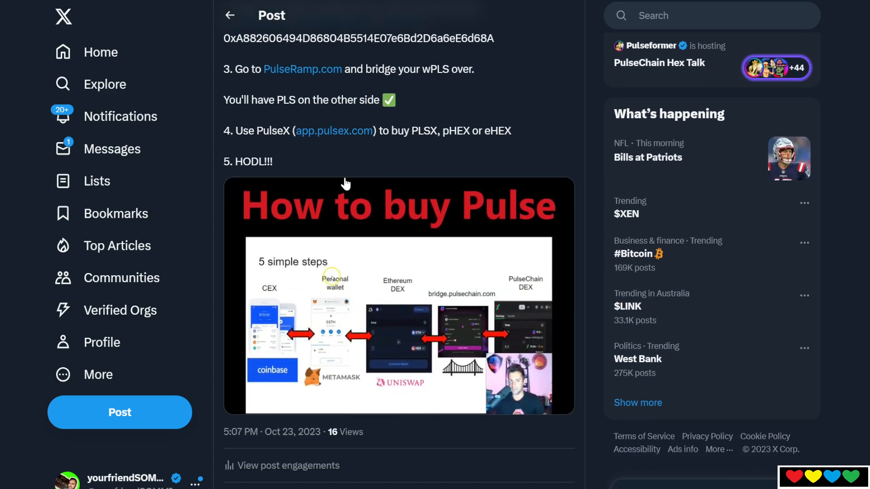
mouse_move(282, 281)
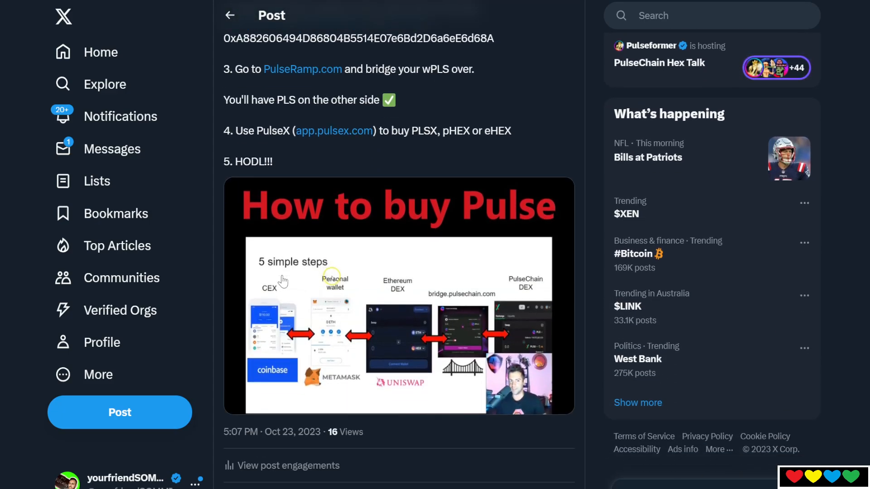
left_click(397, 297)
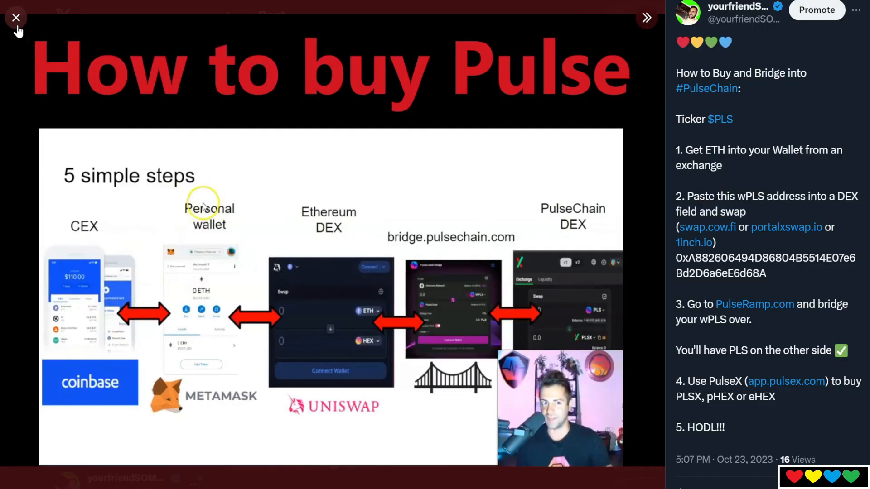
left_click(16, 17)
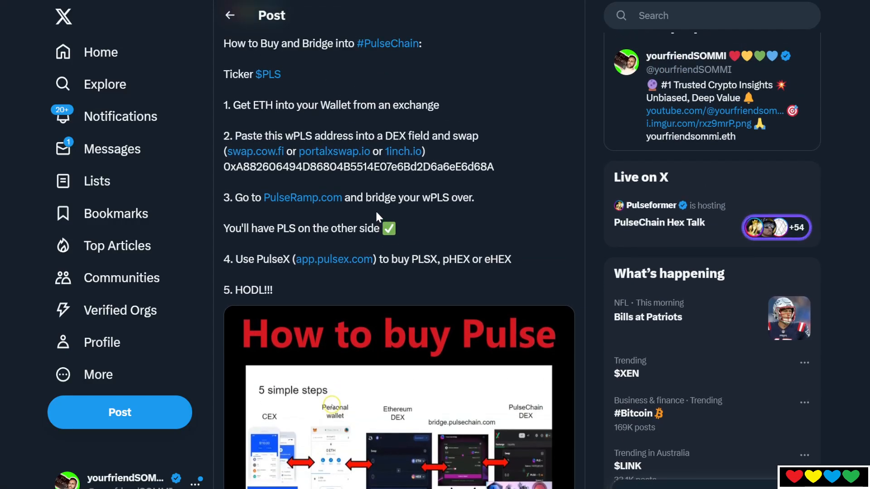
scroll("down", 3)
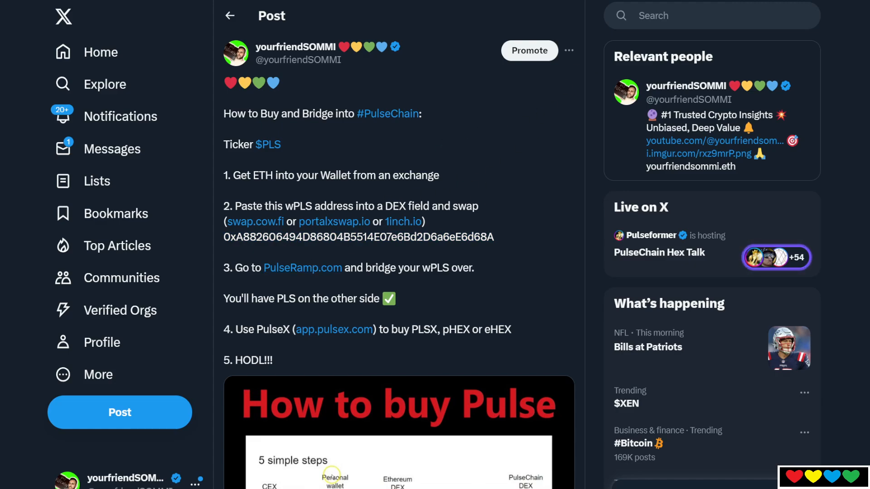
Copy the WPLS token address from the PulseChain bridge page and return to the X post
left_click(302, 267)
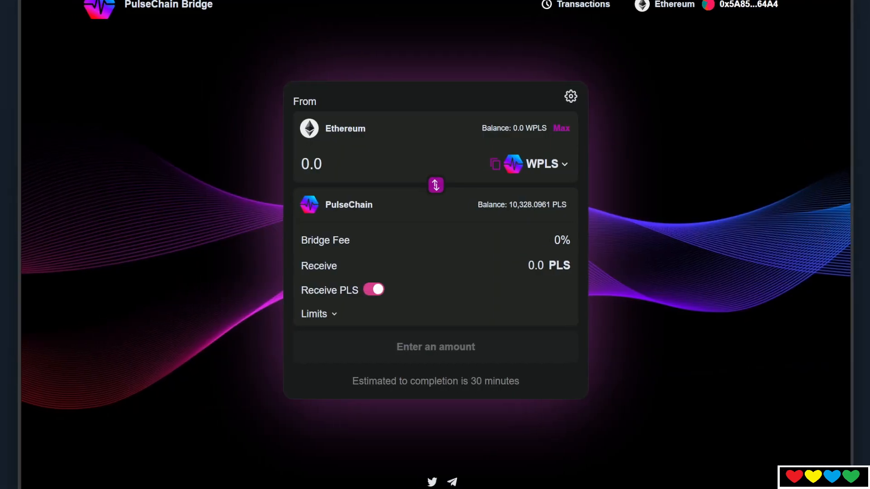
scroll("down", 3)
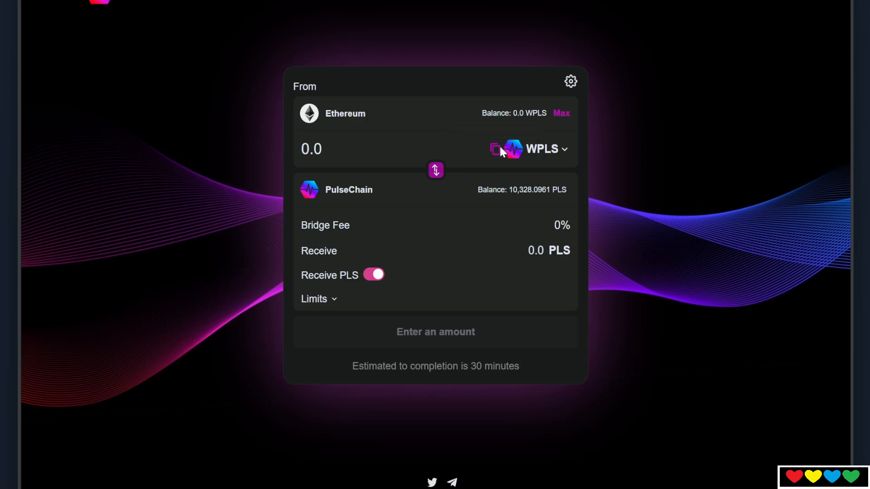
left_click(494, 148)
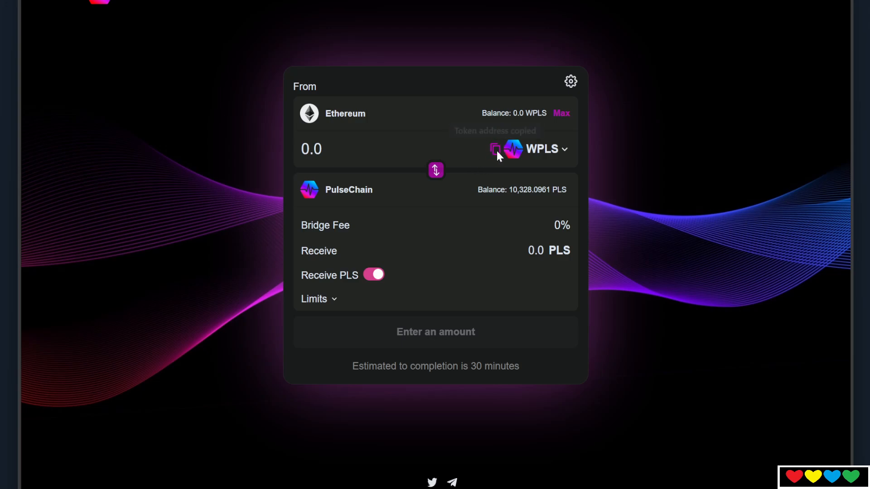
left_click(492, 150)
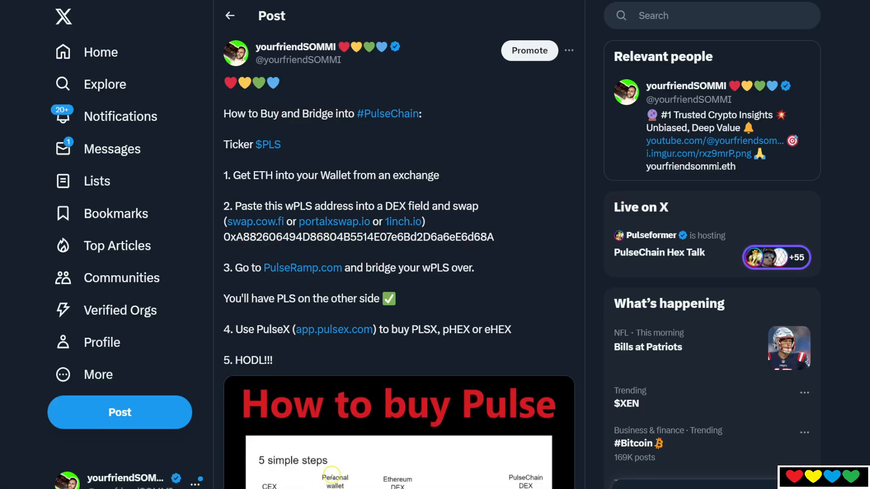
scroll("down", 3)
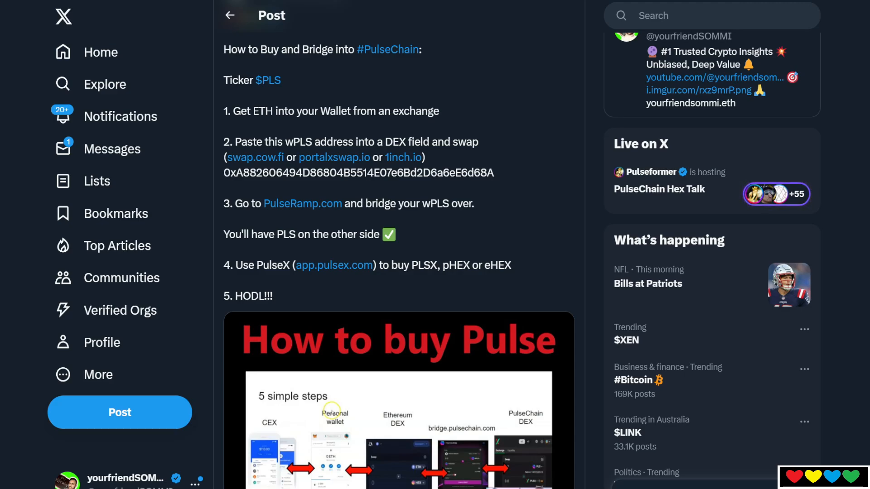
mouse_move(354, 203)
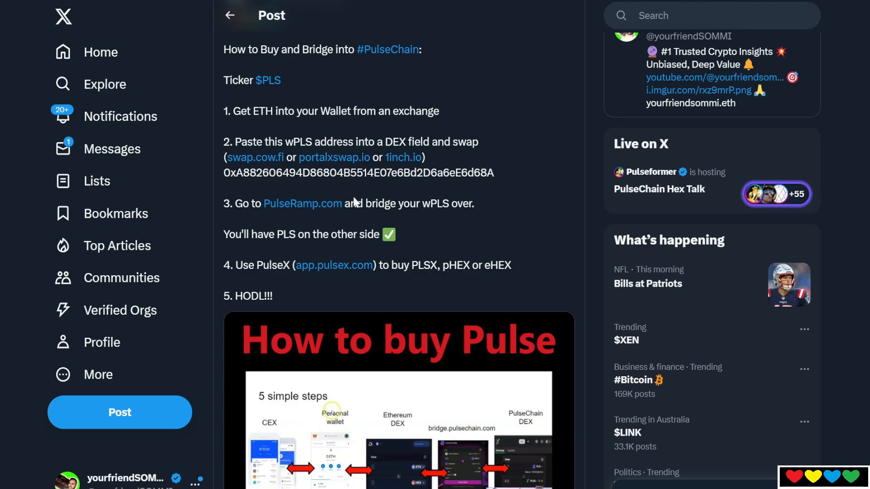
mouse_move(255, 157)
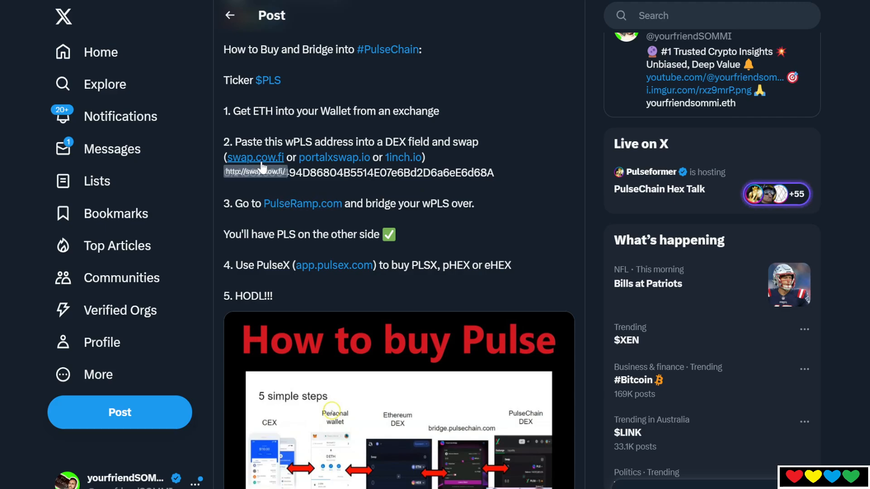
mouse_move(333, 157)
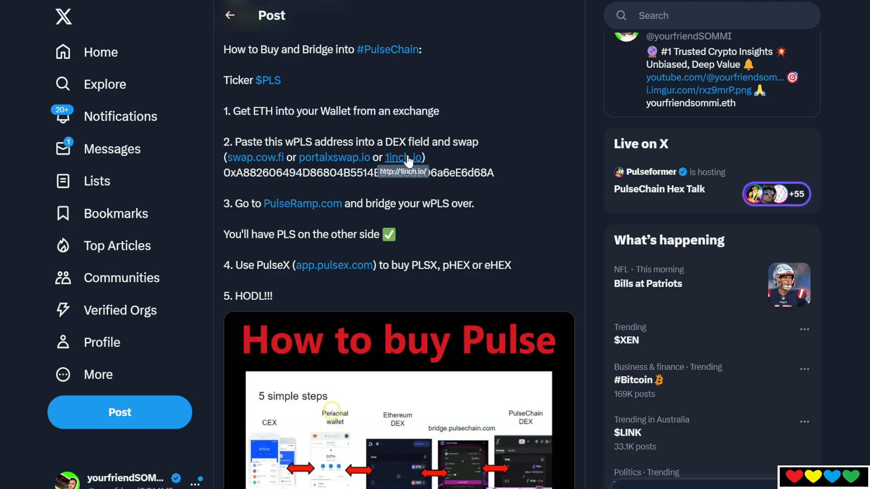
mouse_move(334, 158)
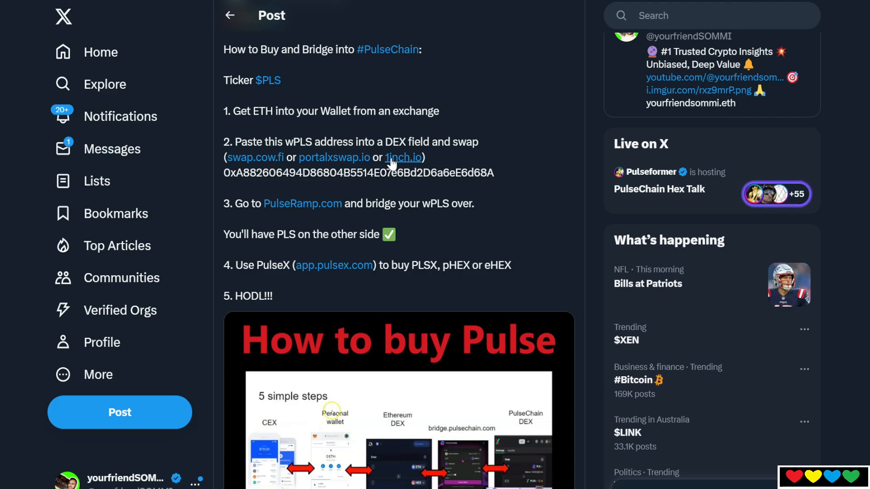
mouse_move(402, 157)
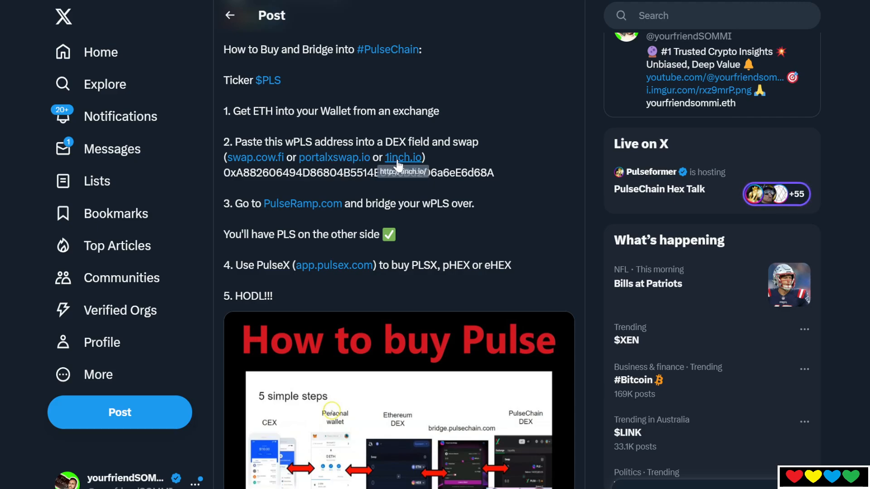
mouse_move(333, 157)
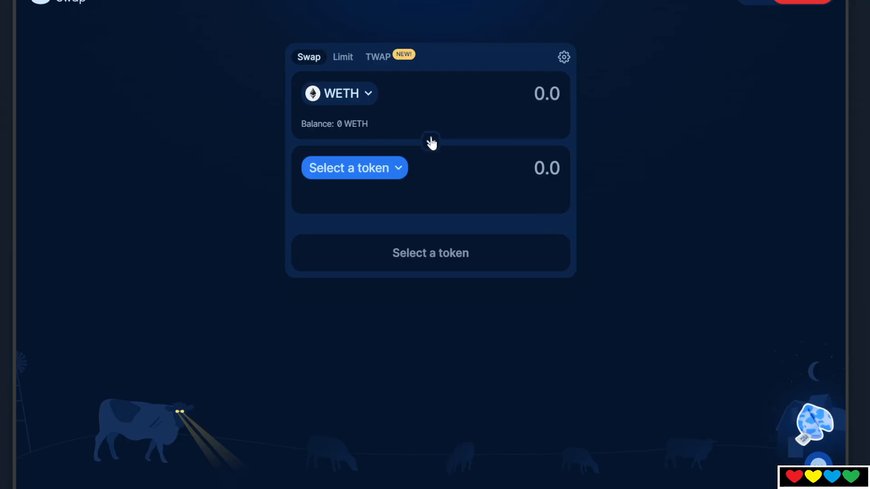
Set CoW Swap to sell ETH and receive WPLS (Wrapped Pulse) from the pasted address
left_click(349, 168)
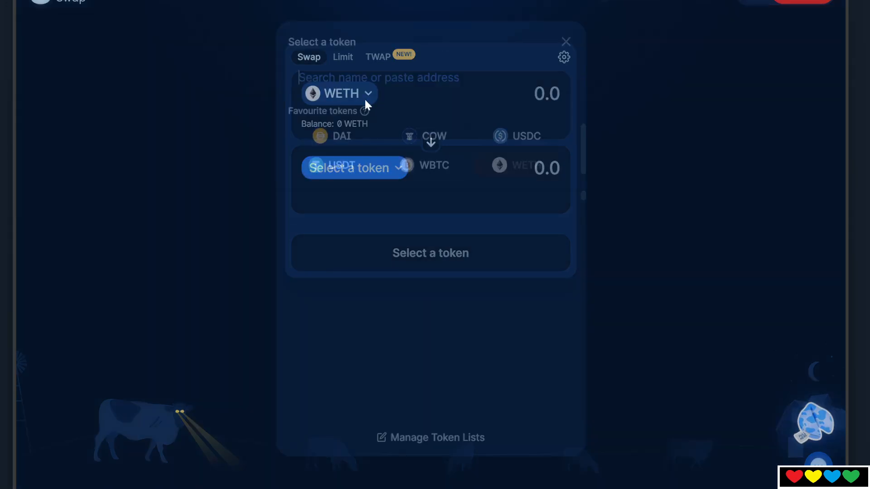
type("ETH")
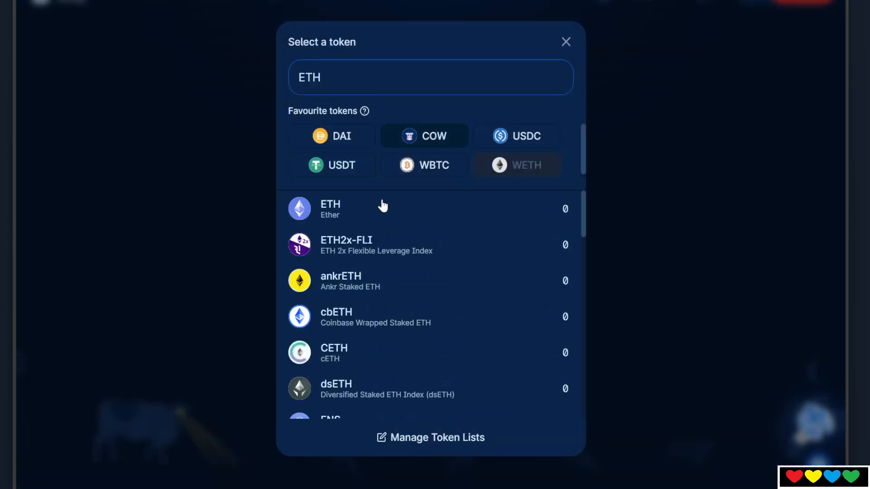
left_click(331, 208)
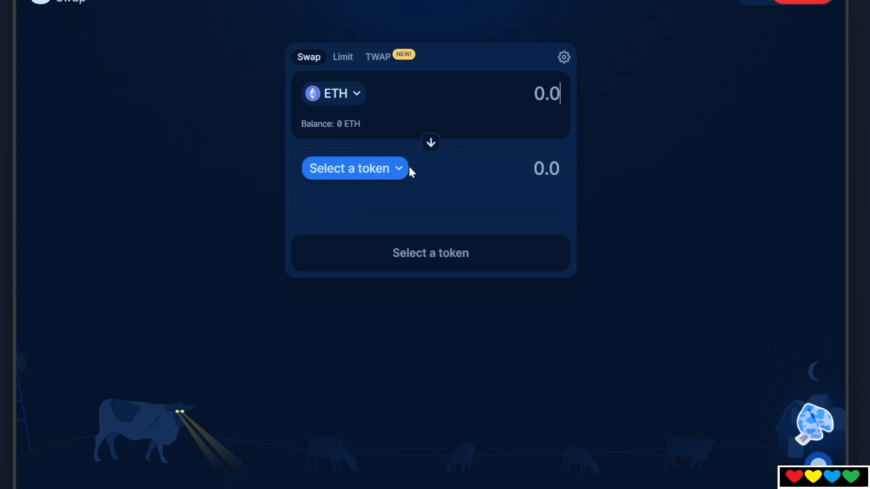
left_click(354, 169)
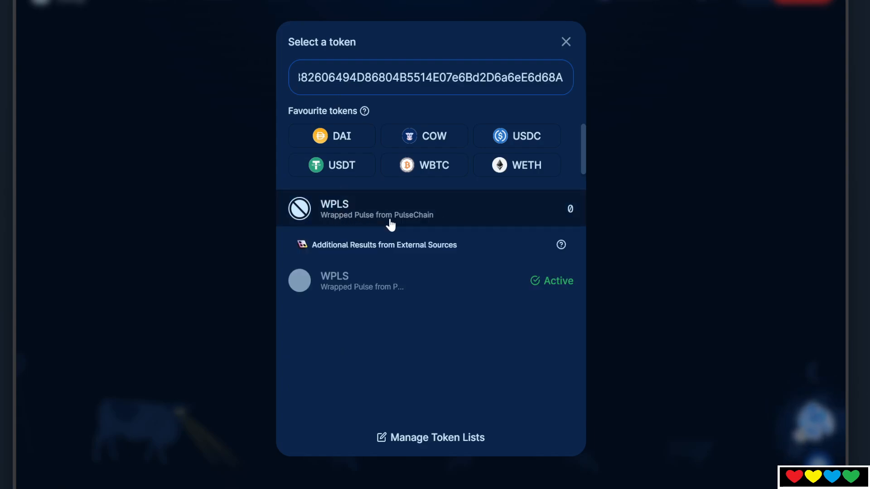
left_click(376, 208)
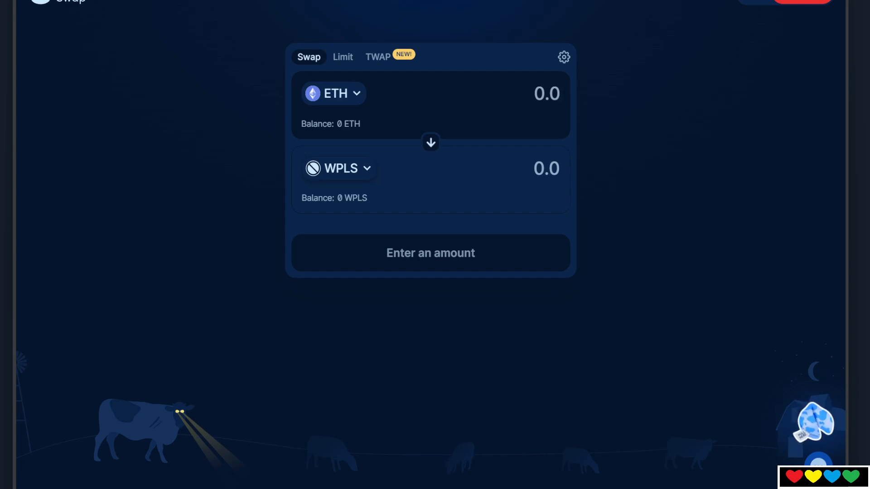
left_click(546, 93)
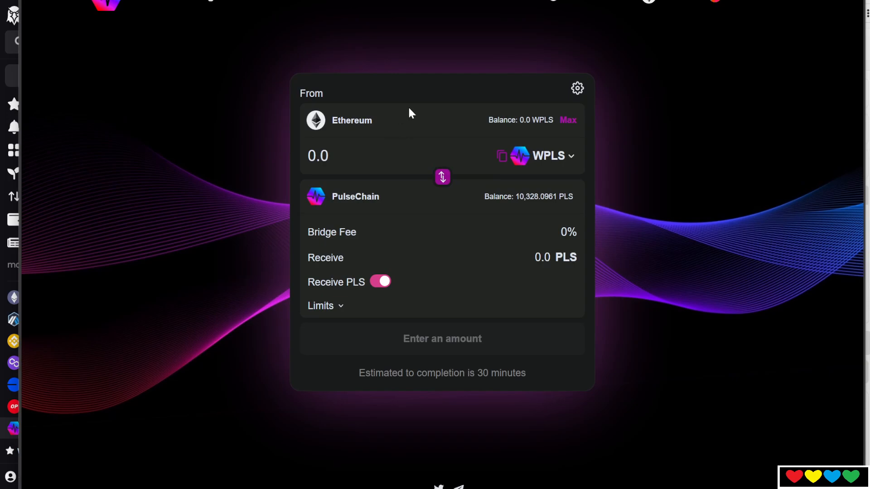
mouse_move(501, 156)
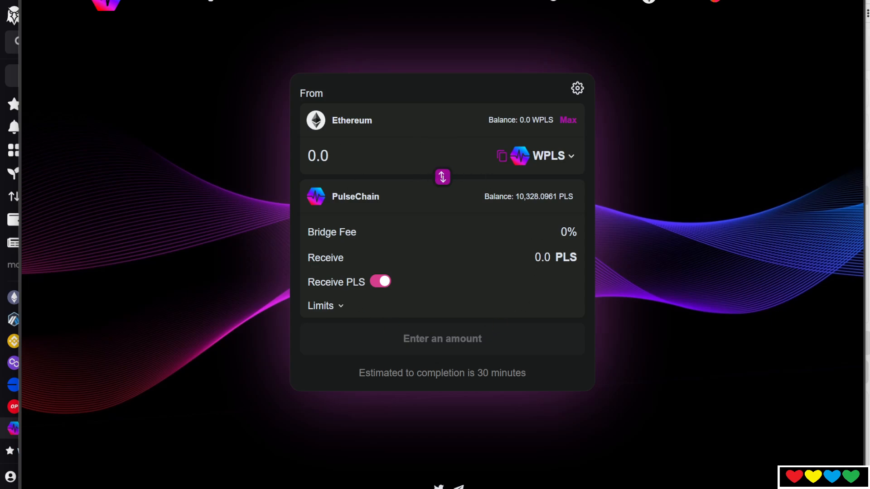
mouse_move(655, 57)
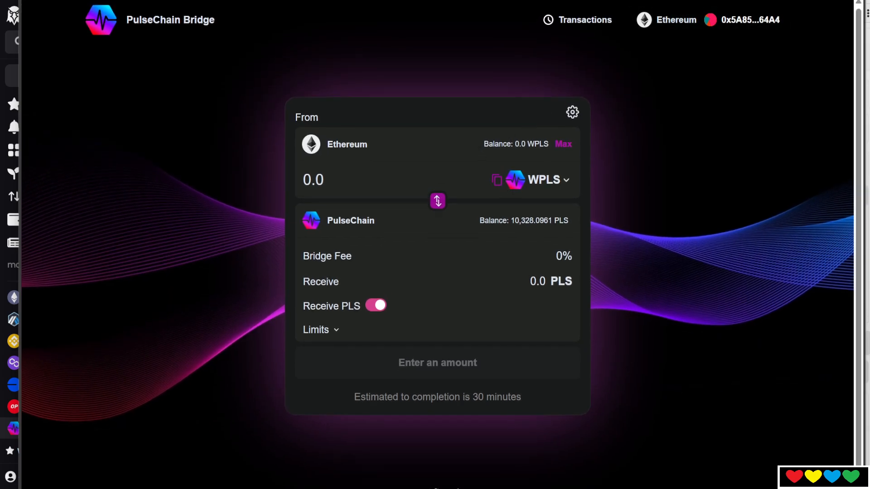
left_click(313, 179)
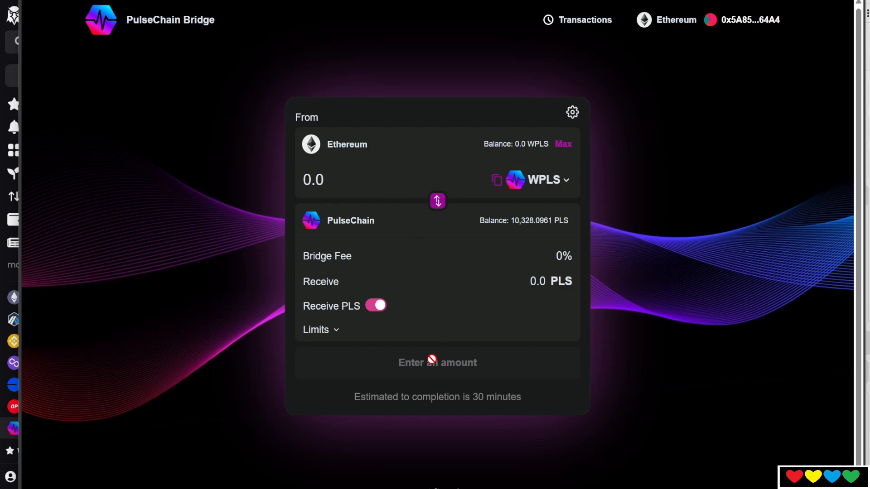
mouse_move(437, 363)
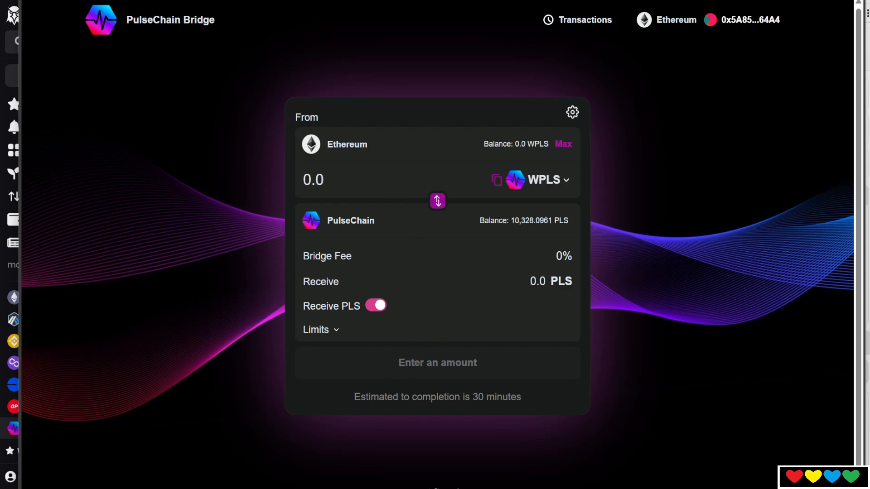
mouse_move(457, 370)
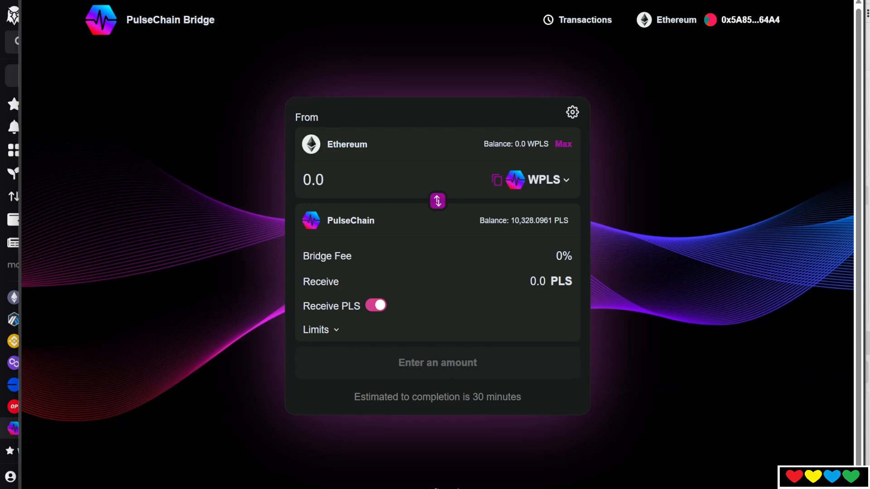
left_click(314, 180)
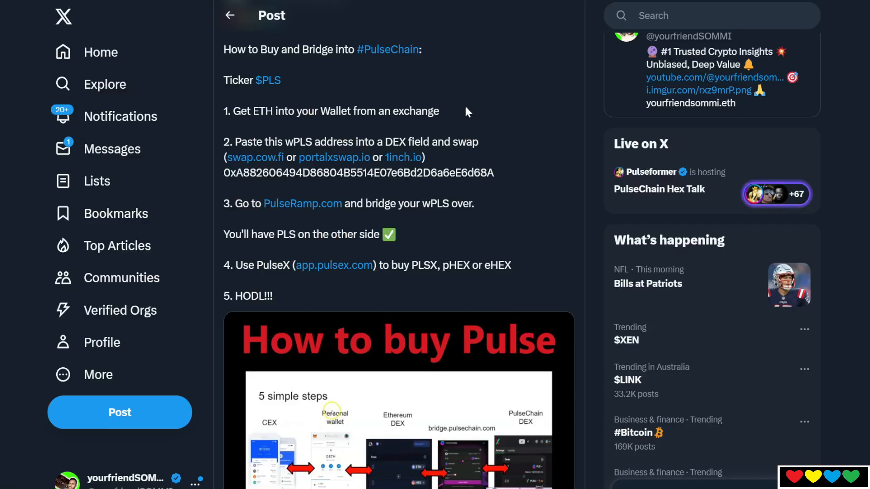
mouse_move(350, 225)
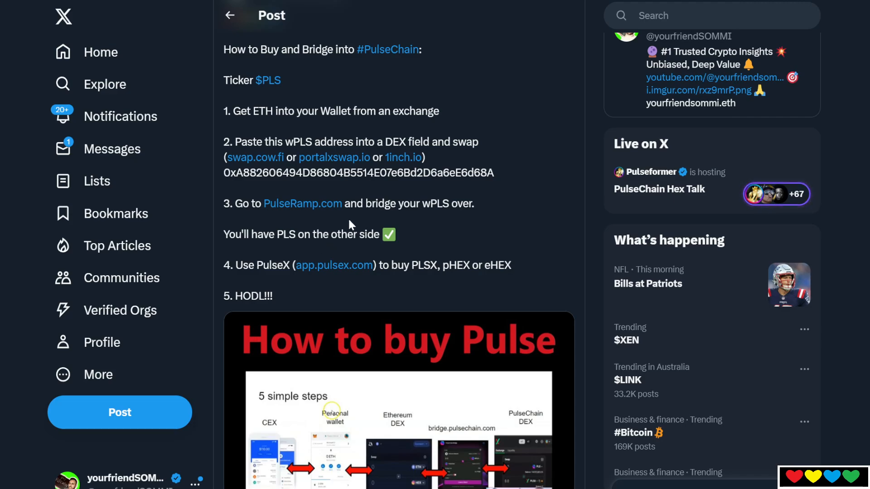
mouse_move(465, 195)
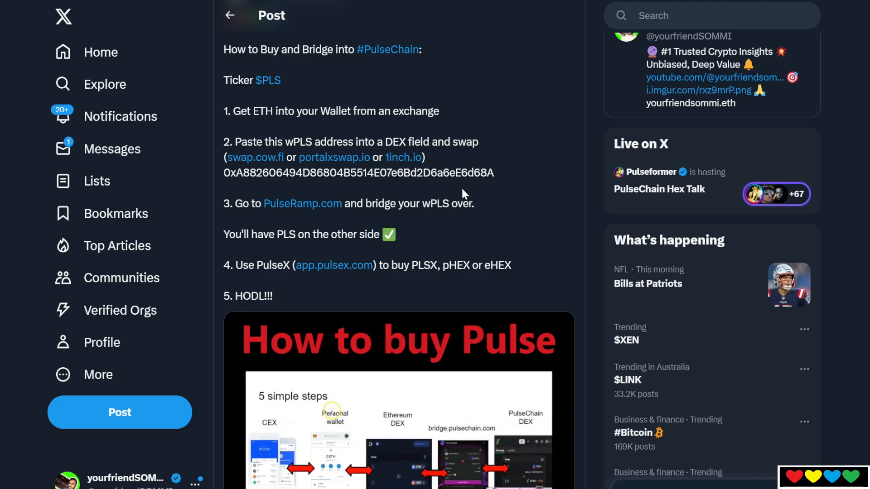
scroll("down", 3)
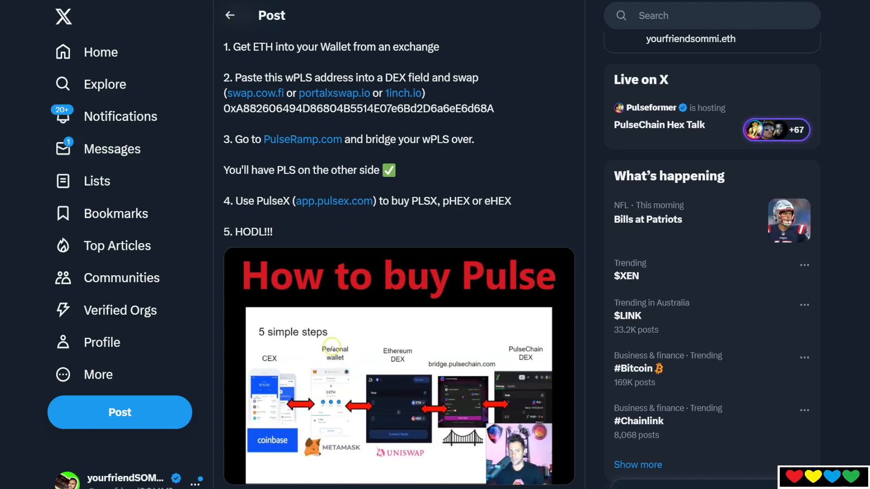
View PulseChain.com's launch page with the network name, RPC URL and chain ID details
left_click(334, 201)
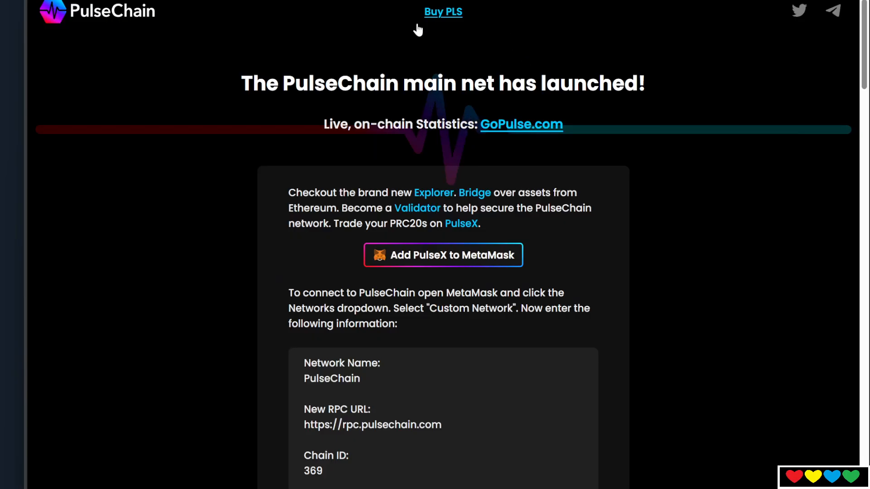
mouse_move(427, 289)
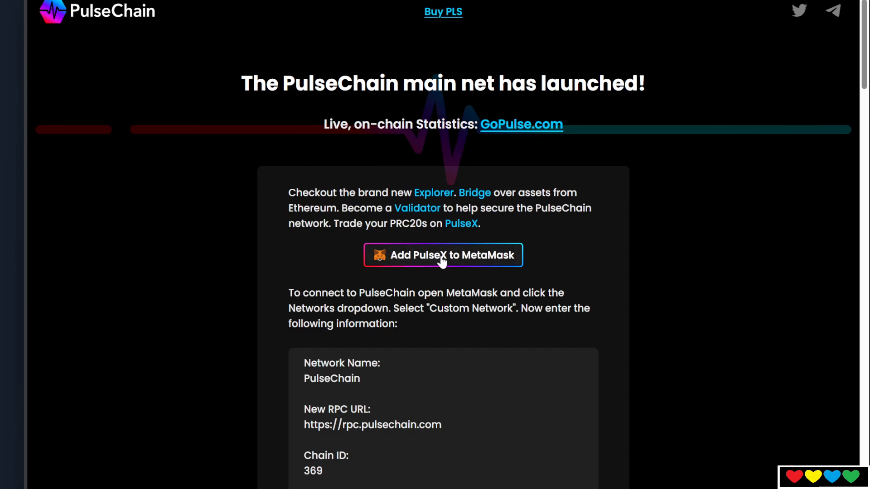
mouse_move(540, 258)
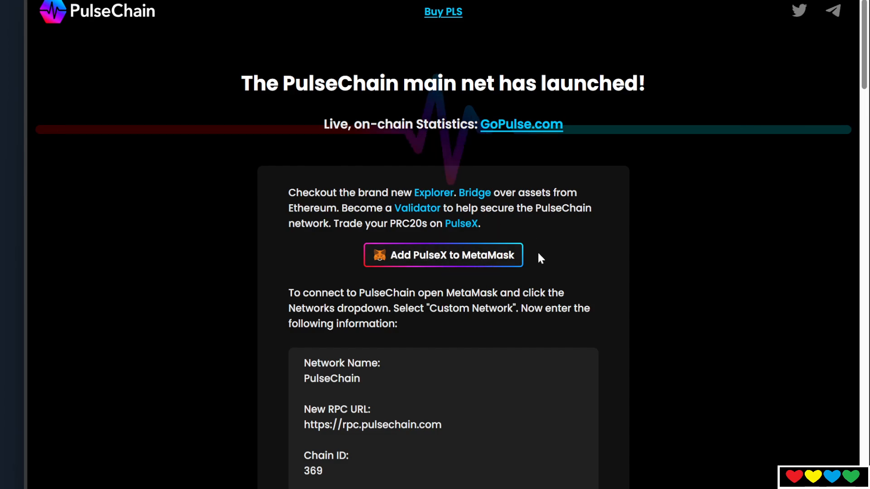
scroll("down", 3)
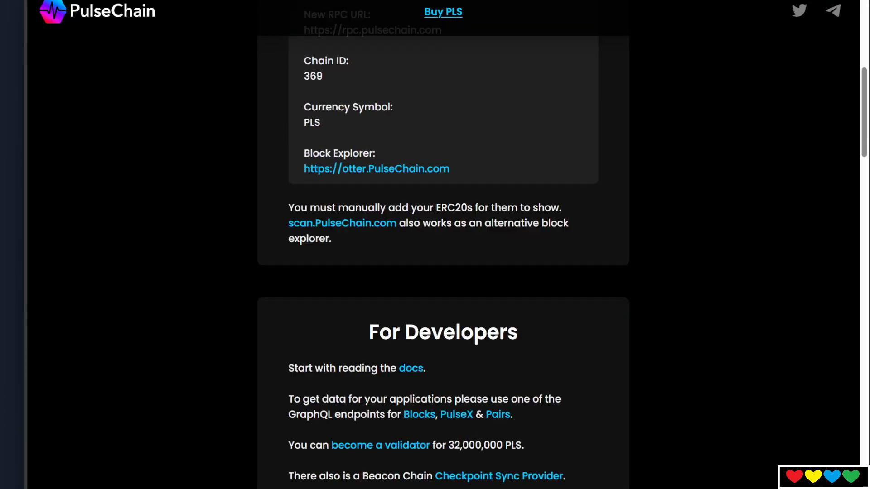
scroll("up", 3)
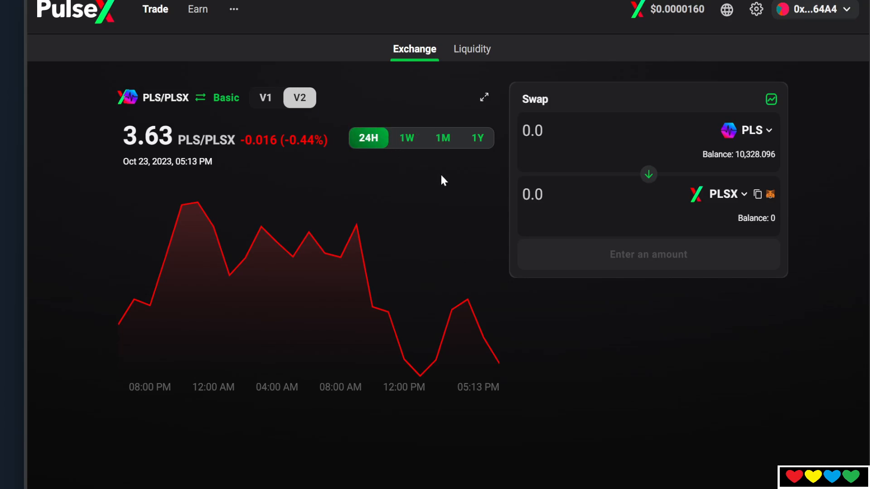
mouse_move(330, 126)
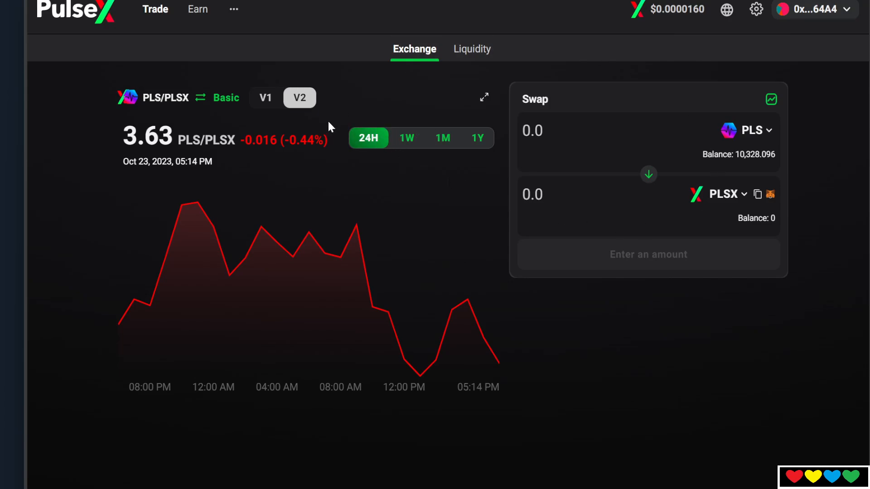
mouse_move(657, 117)
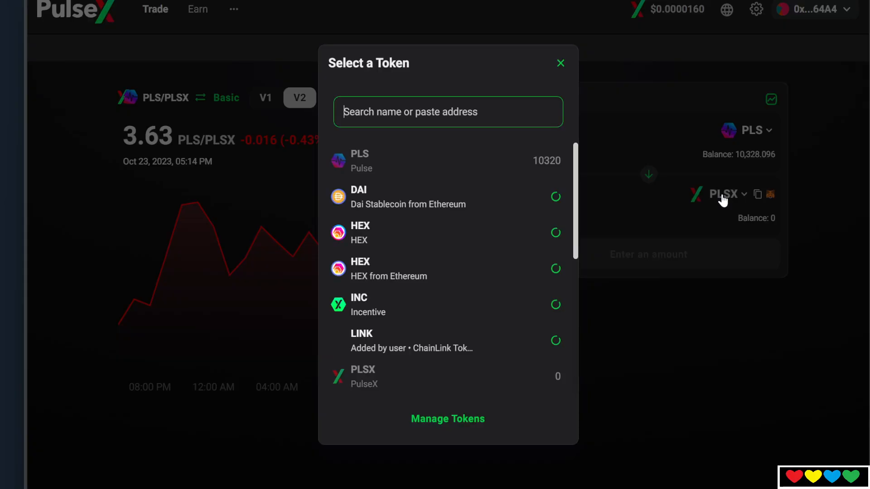
scroll("down", 3)
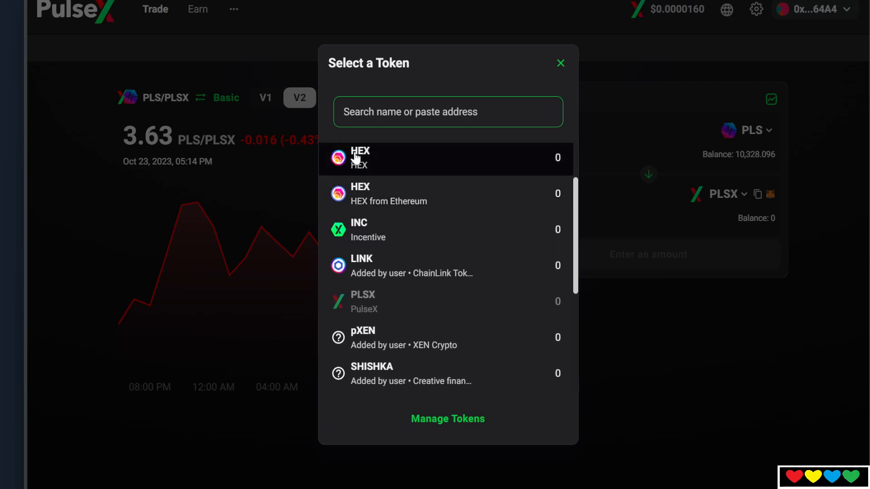
mouse_move(366, 194)
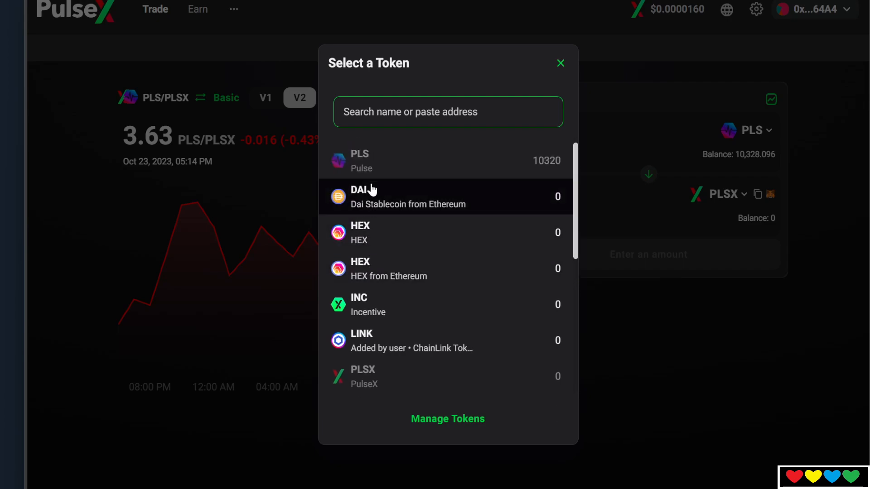
left_click(560, 62)
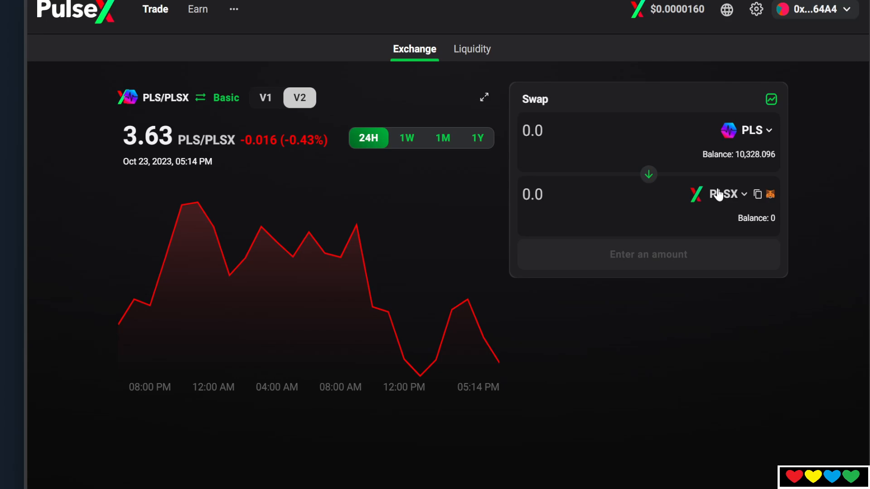
left_click(721, 194)
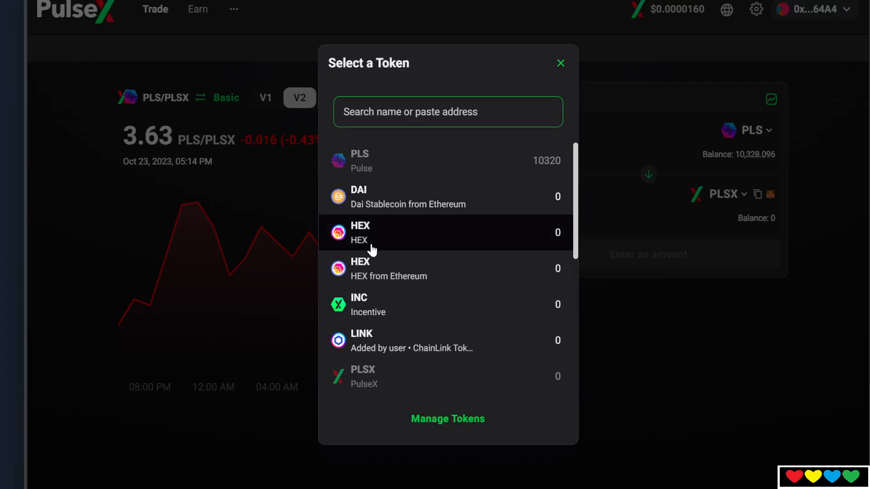
mouse_move(371, 256)
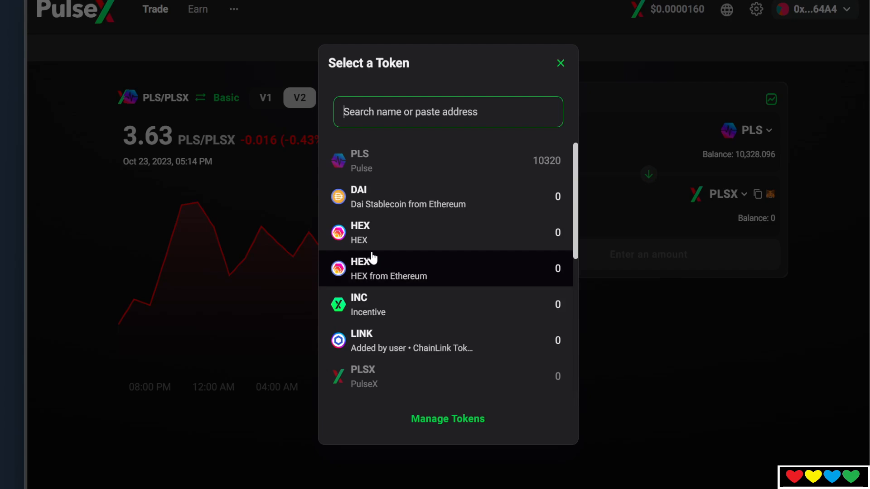
left_click(559, 62)
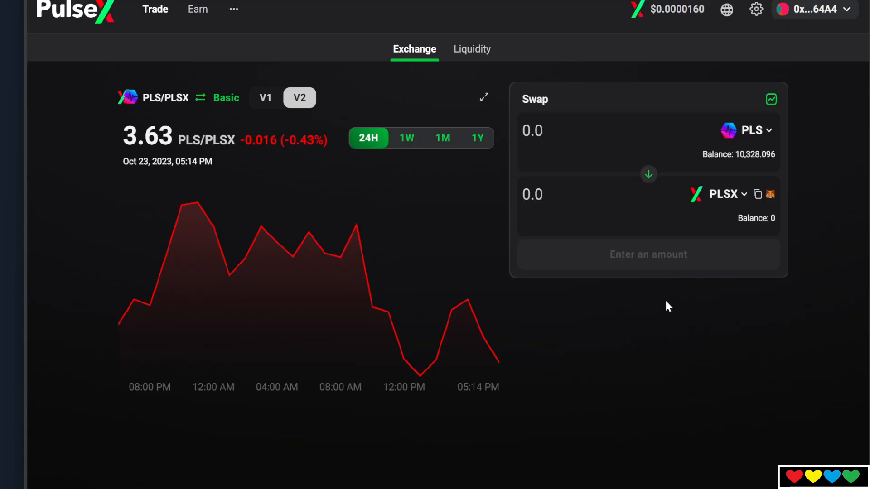
mouse_move(667, 302)
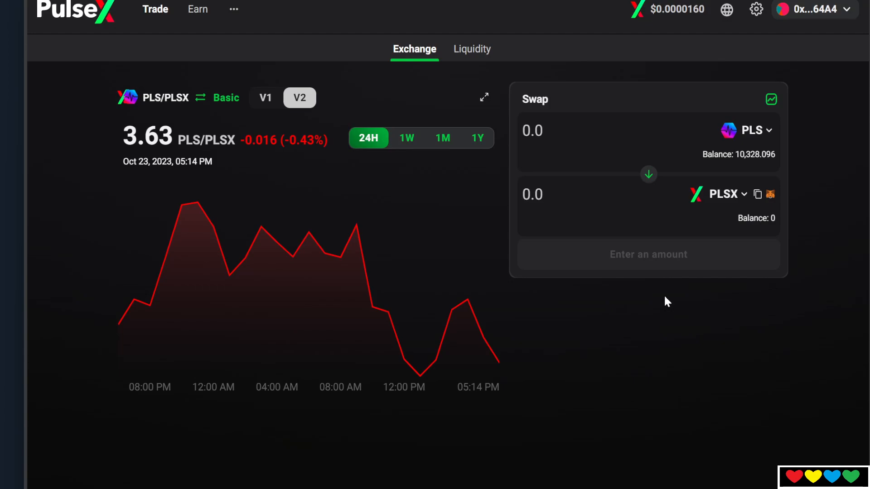
mouse_move(643, 39)
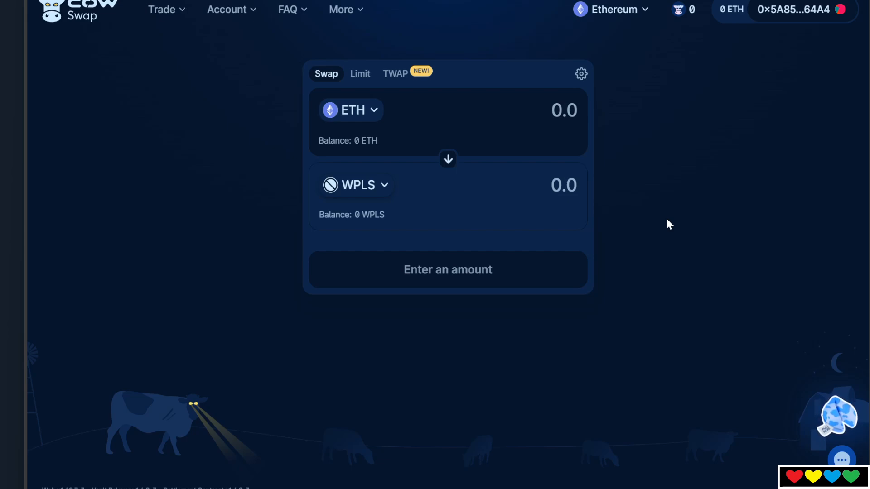
mouse_move(600, 165)
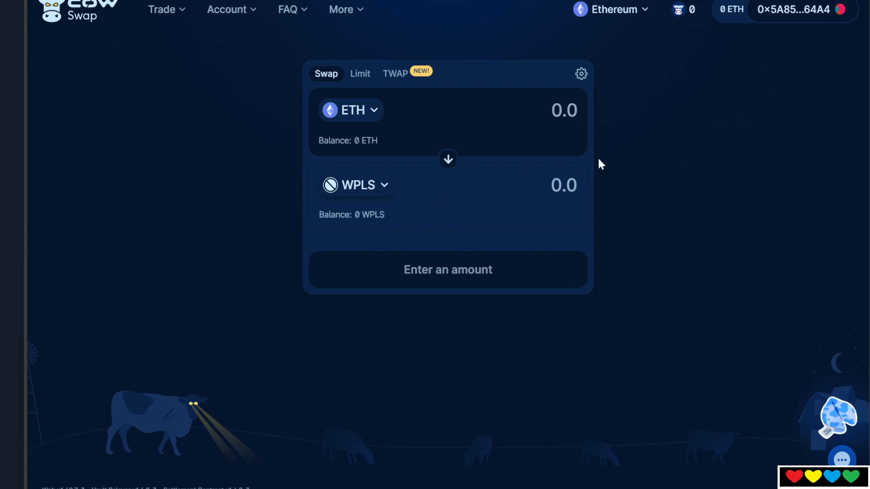
mouse_move(626, 158)
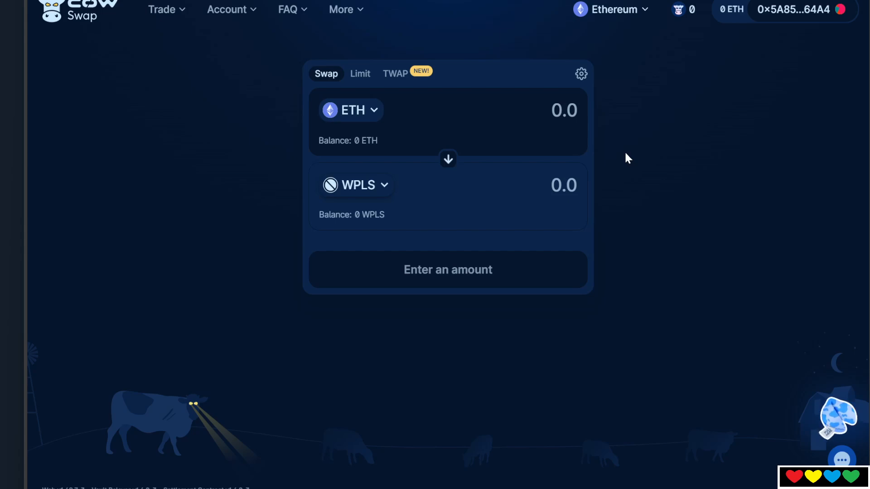
mouse_move(461, 151)
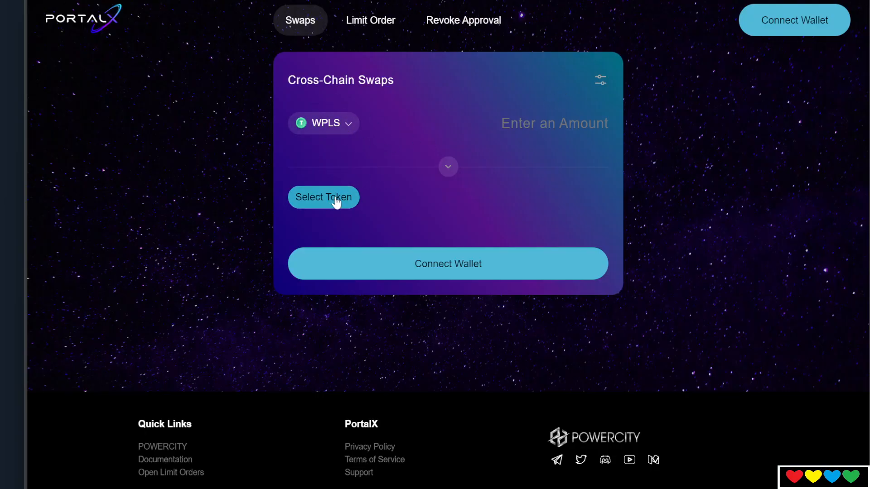
Show the wPLS address results: WPLS in PortalX, Wrapped Pulse in 1inch, then return to X
left_click(323, 197)
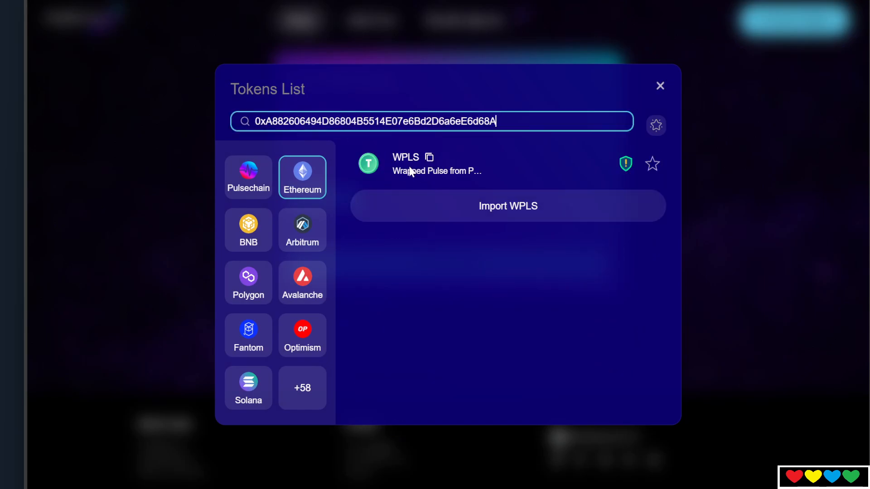
left_click(660, 85)
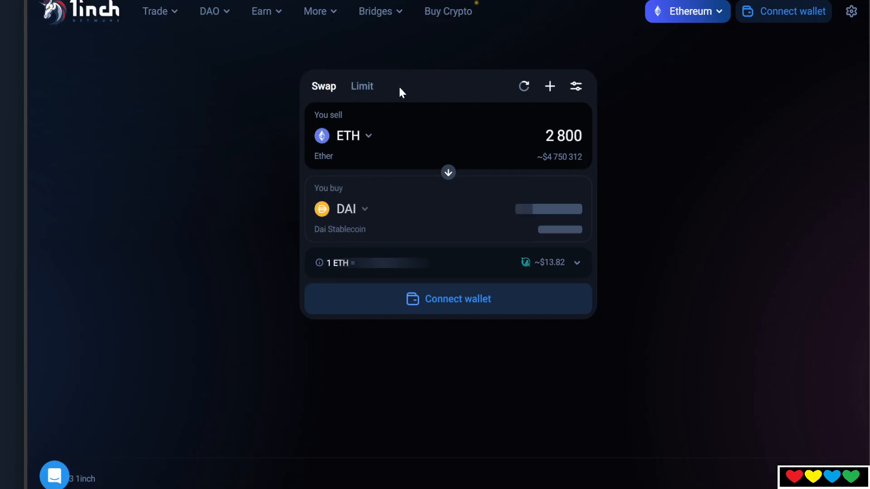
left_click(348, 136)
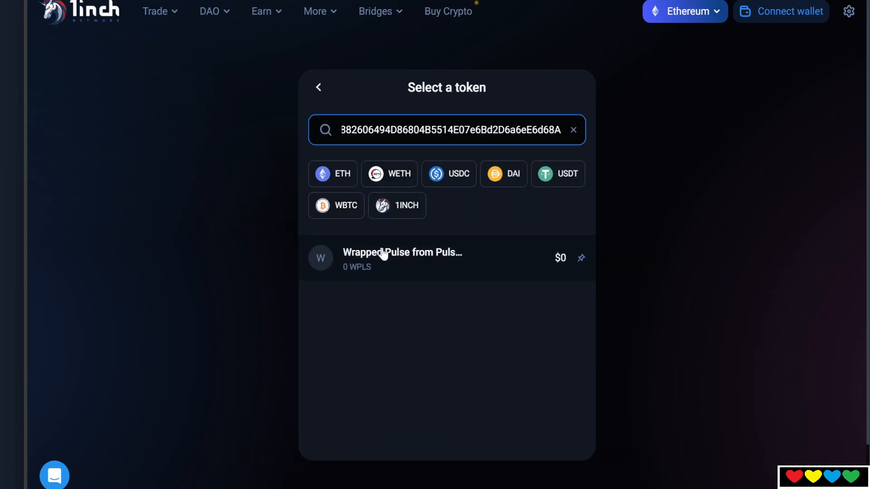
left_click(402, 257)
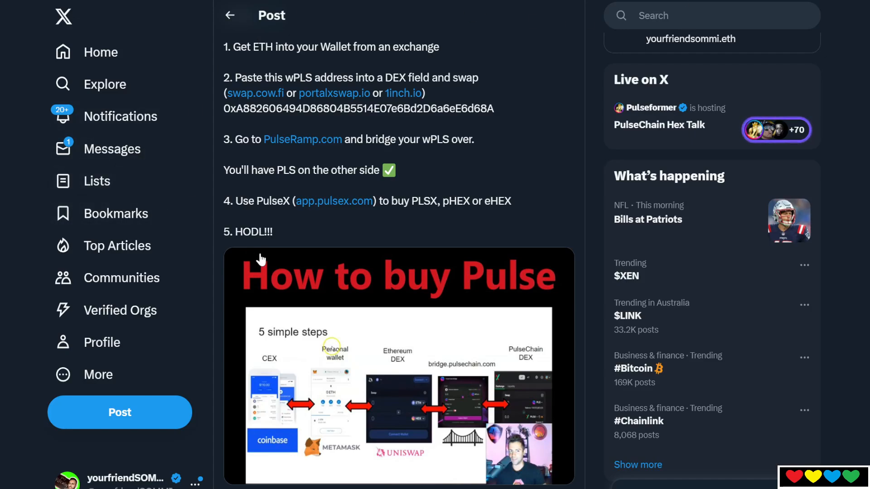
Scroll down the how-to-buy PulseChain post and like it, bringing its count to 32
scroll("down", 3)
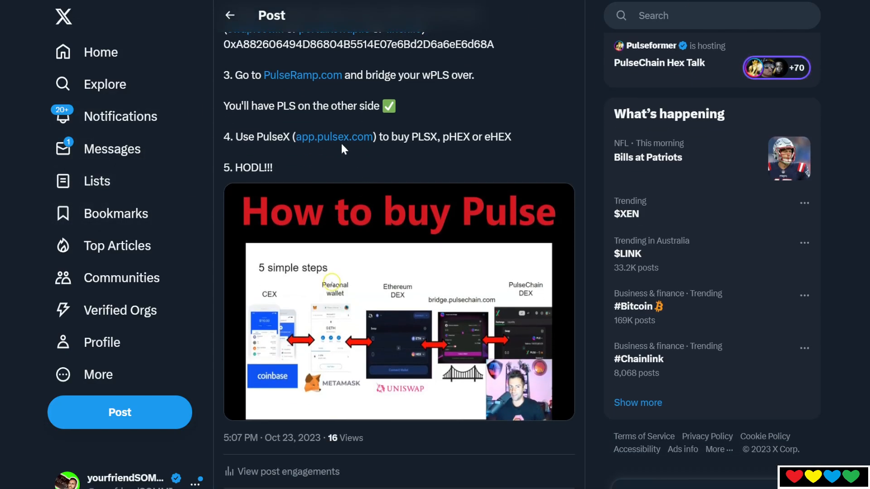
scroll("down", 3)
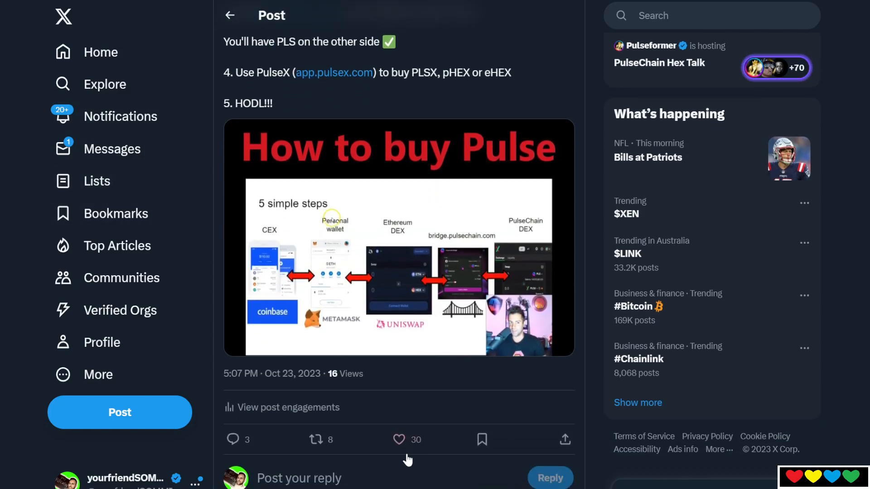
scroll("down", 3)
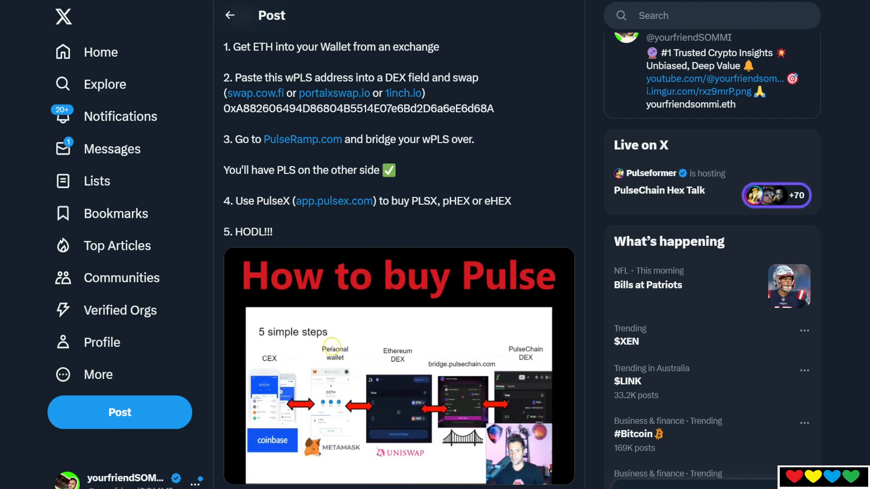
scroll("down", 3)
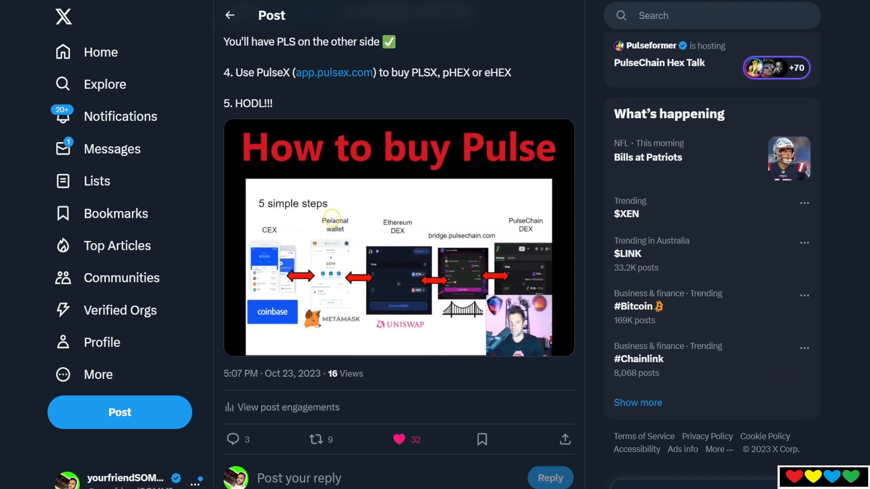